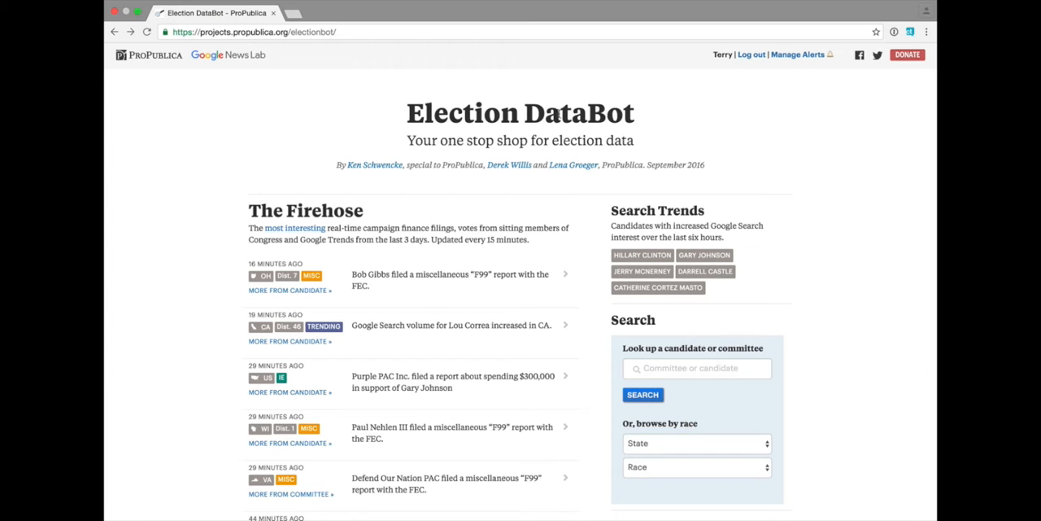
mouse_move(433, 179)
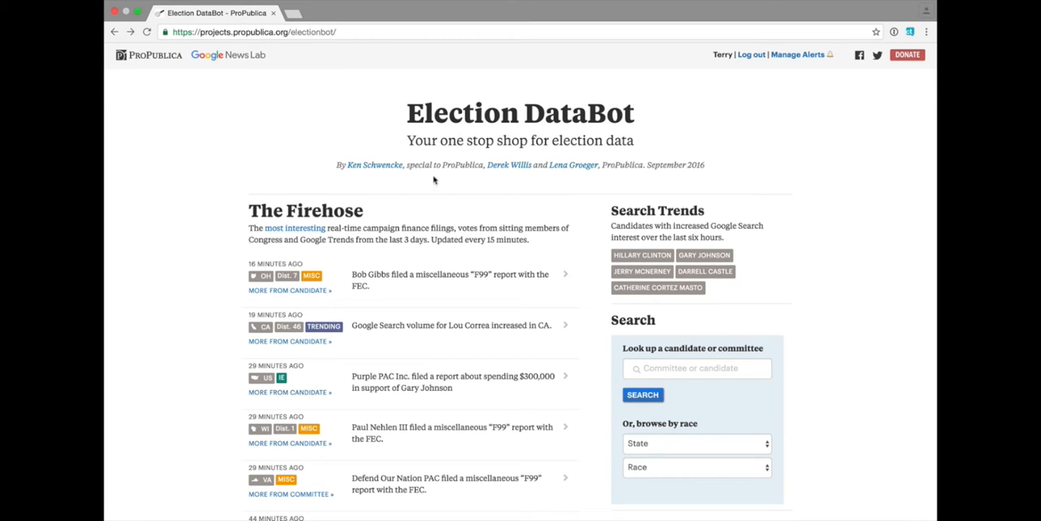
mouse_move(556, 253)
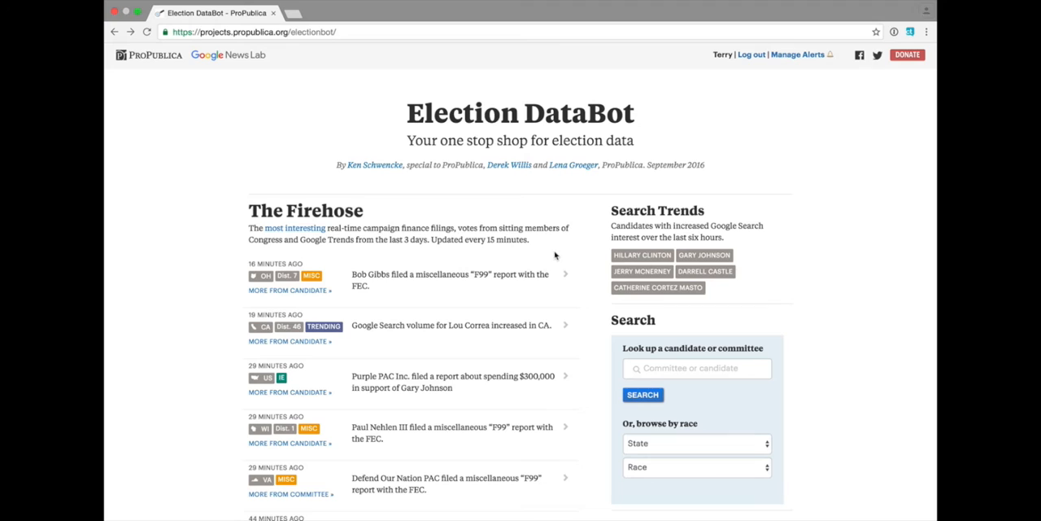
mouse_move(205, 243)
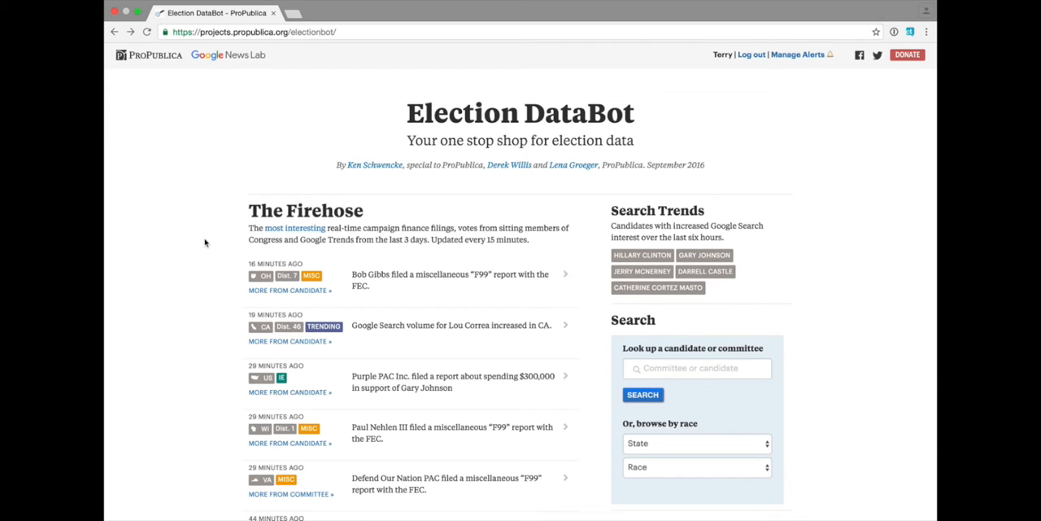
mouse_move(720, 198)
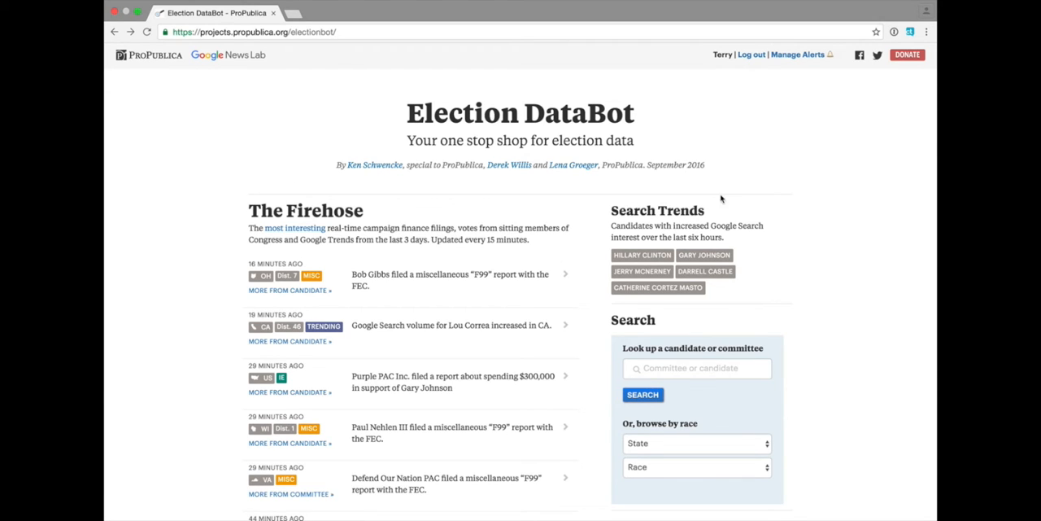
mouse_move(622, 183)
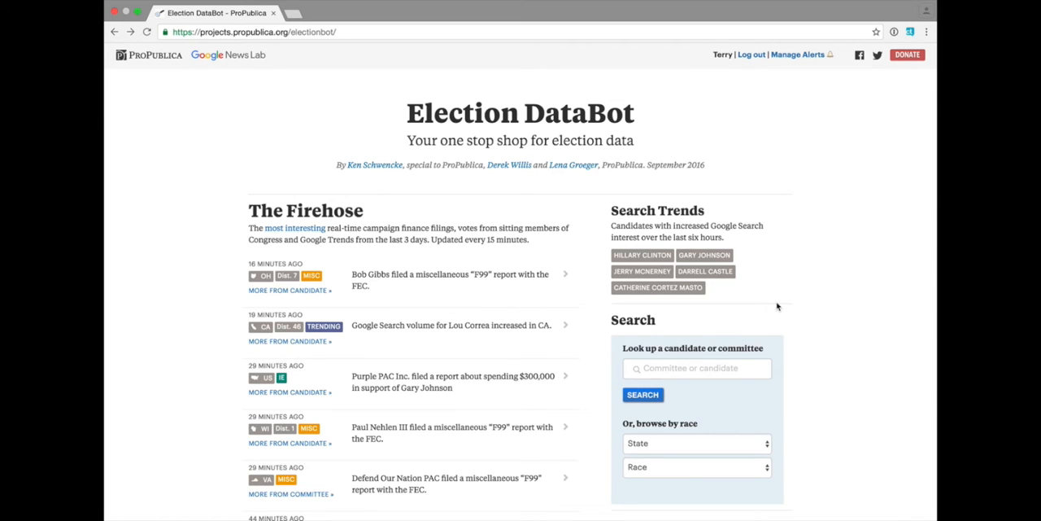
mouse_move(570, 181)
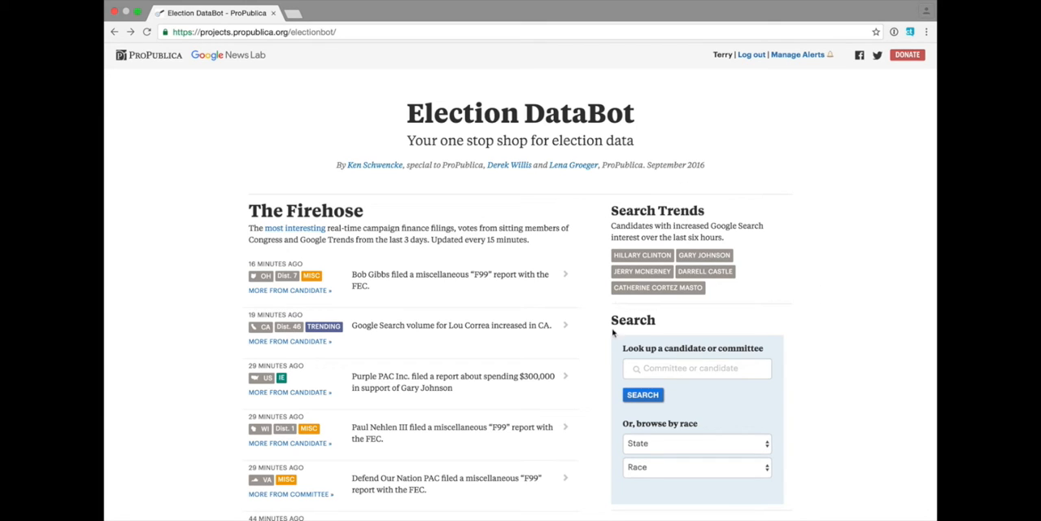
- Reload the home page and scroll the Firehose past the Trending on Google and Electionland panels to hour-old DCCC reports
left_click(697, 442)
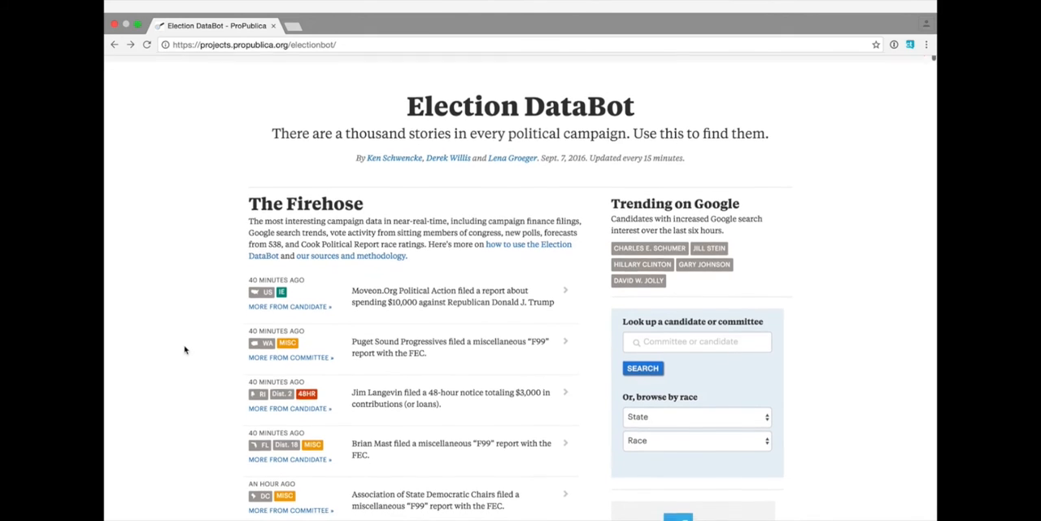
scroll("down", 3)
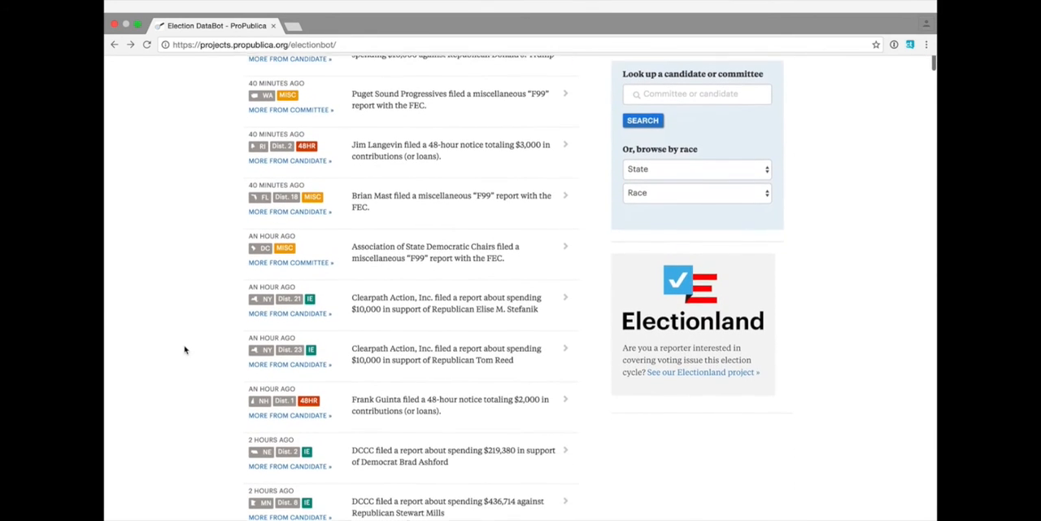
scroll("down", 3)
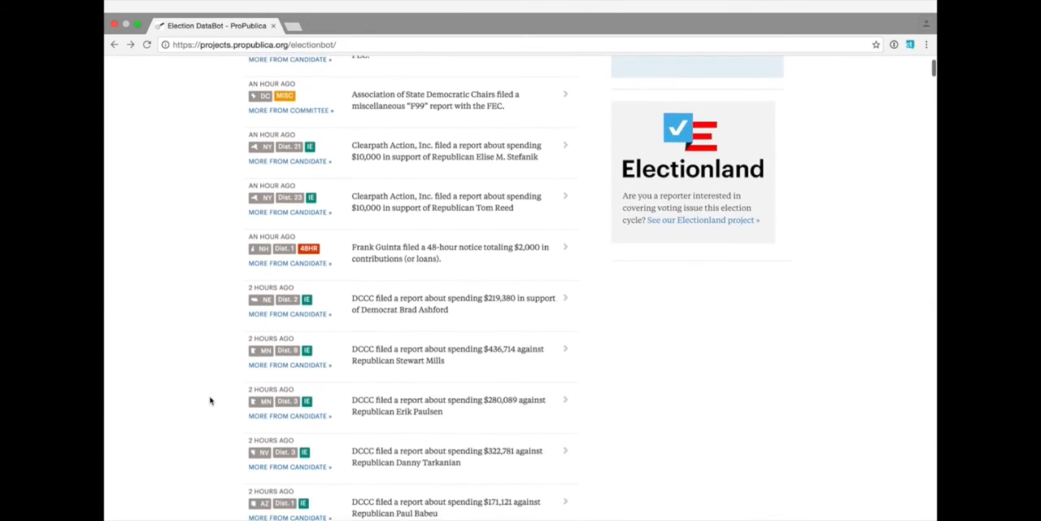
scroll("up", 3)
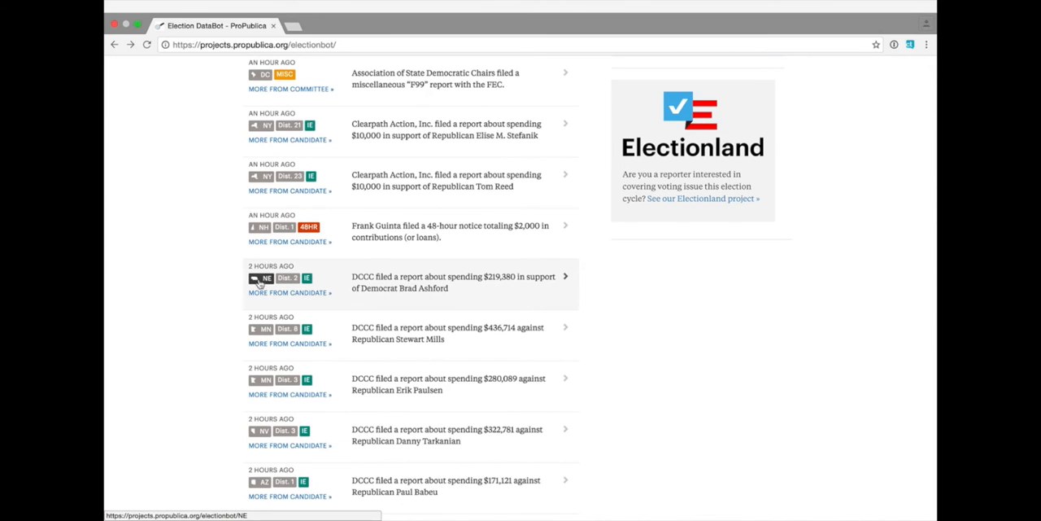
mouse_move(305, 278)
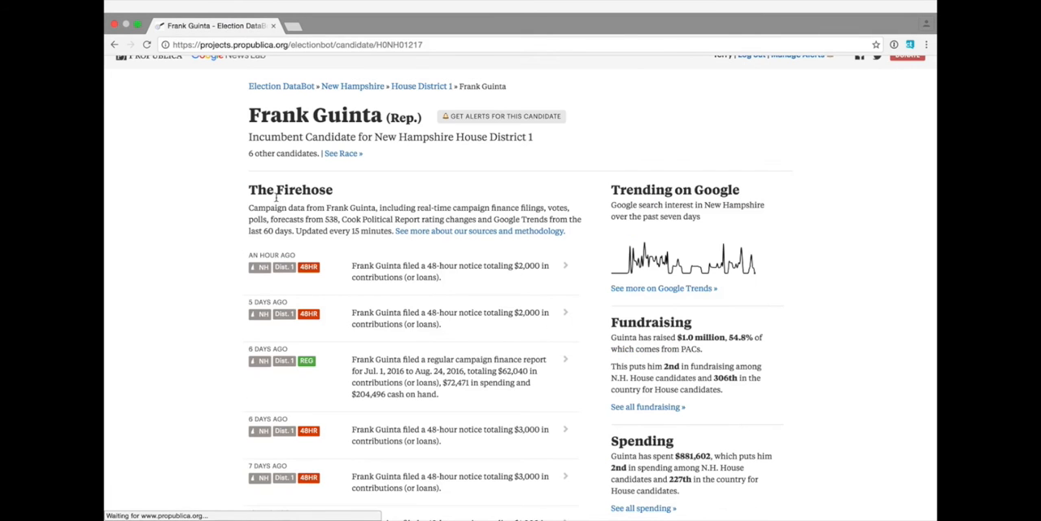
- Open Frank Guinta's candidate page from a Firehose item and browse his Fundraising, Spending and Votes sections
scroll("down", 3)
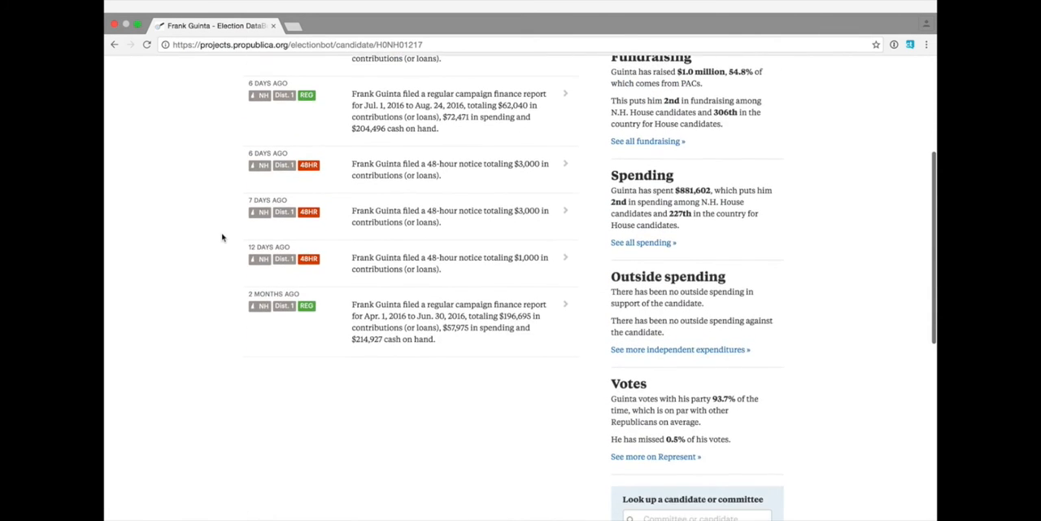
left_click(114, 46)
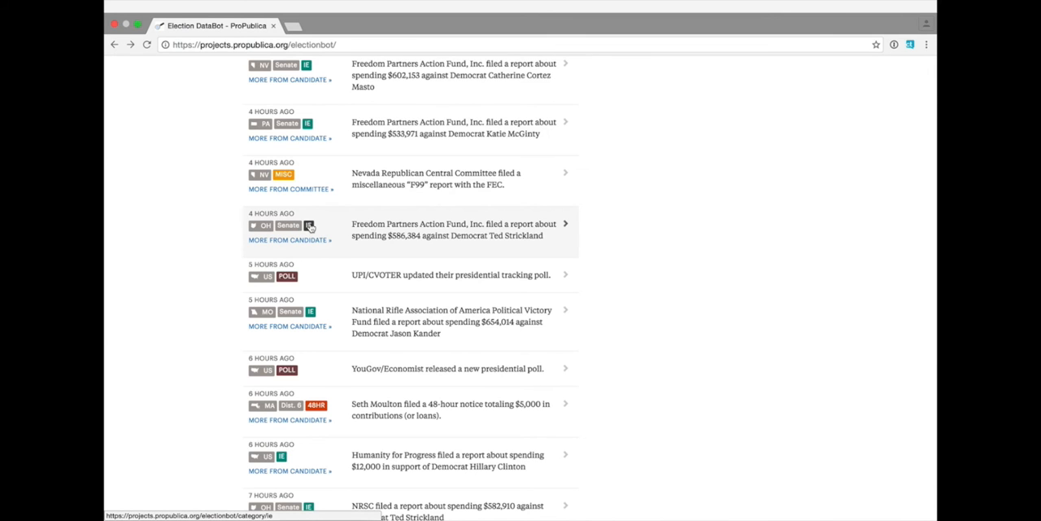
- Scroll the Firehose down to 9- to 18-hour-old Senate, TRENDING, POLL and Wisconsin Political Fund items
scroll("down", 3)
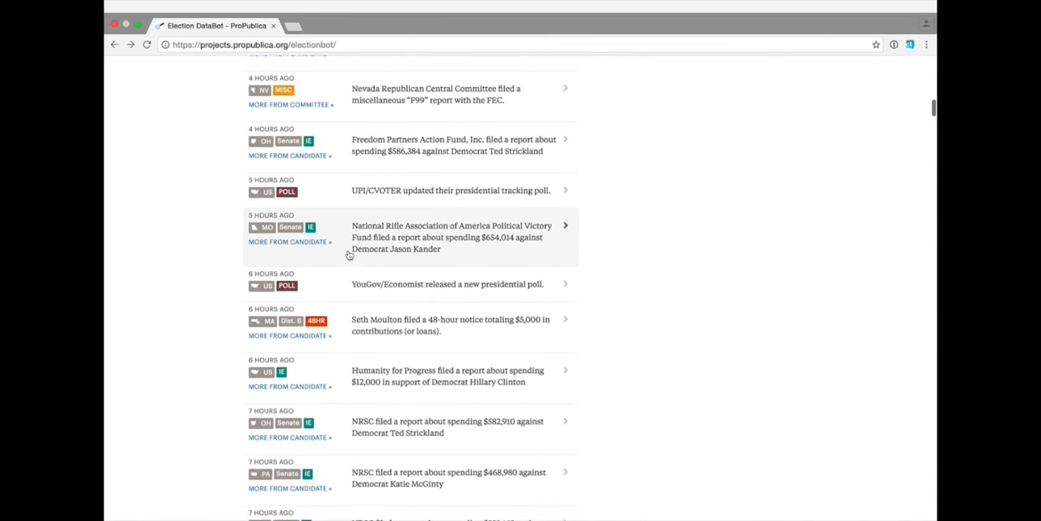
scroll("down", 3)
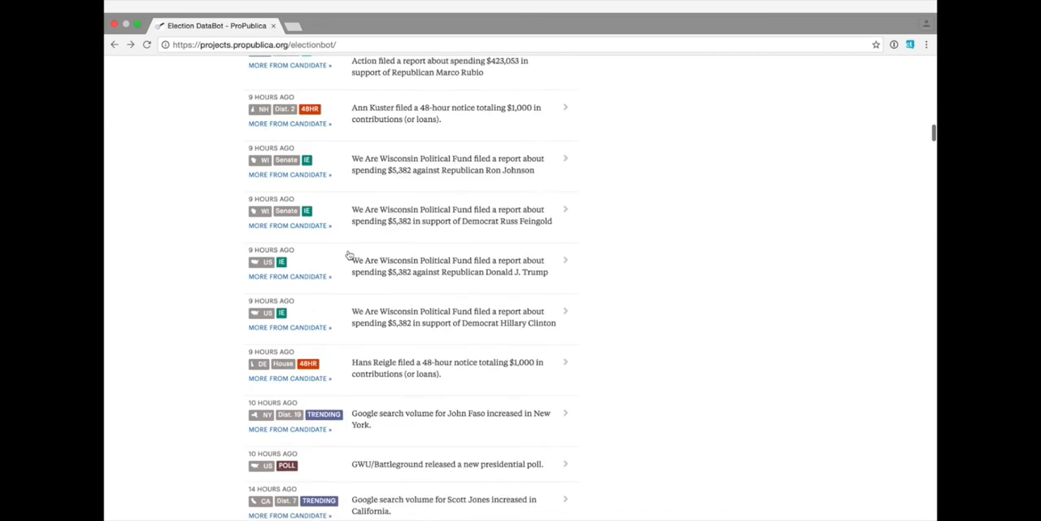
scroll("down", 3)
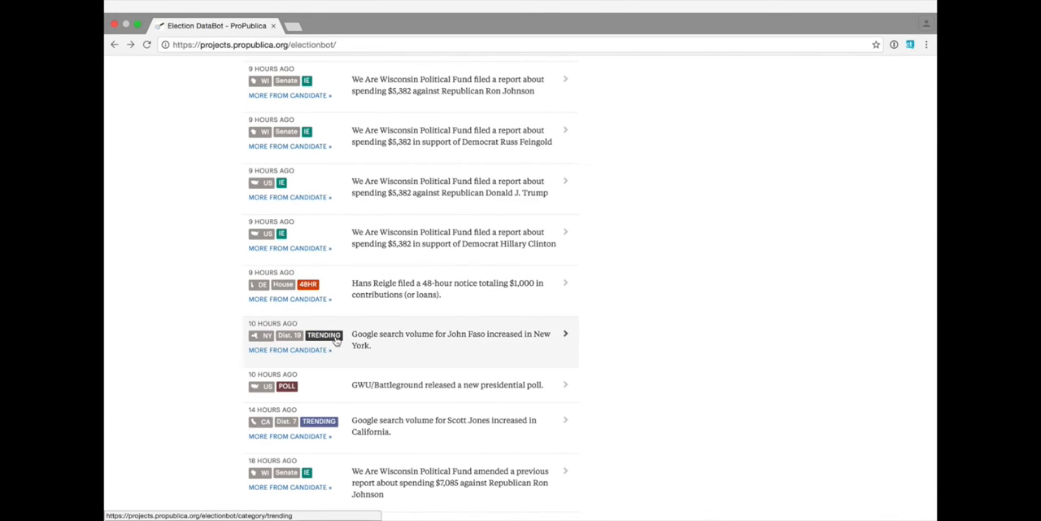
scroll("down", 3)
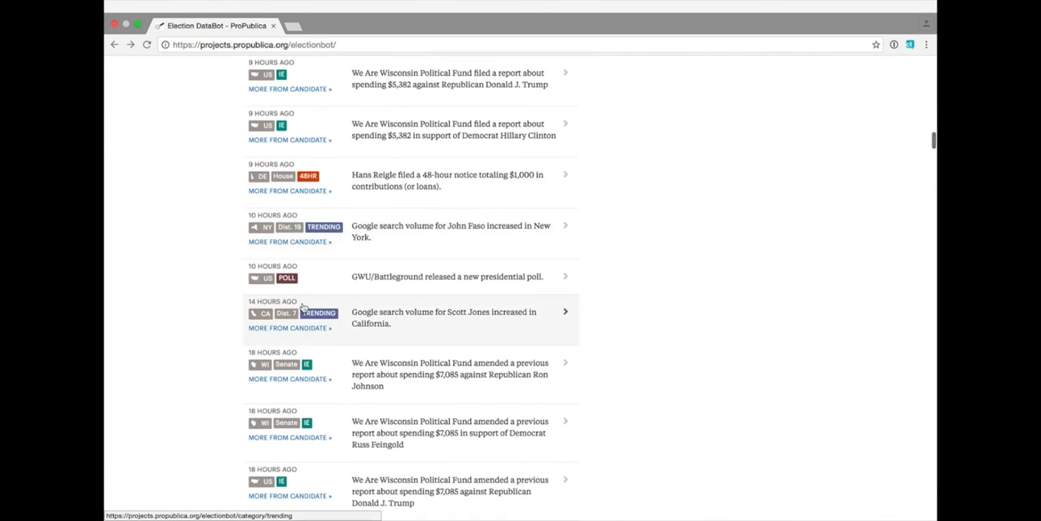
mouse_move(358, 276)
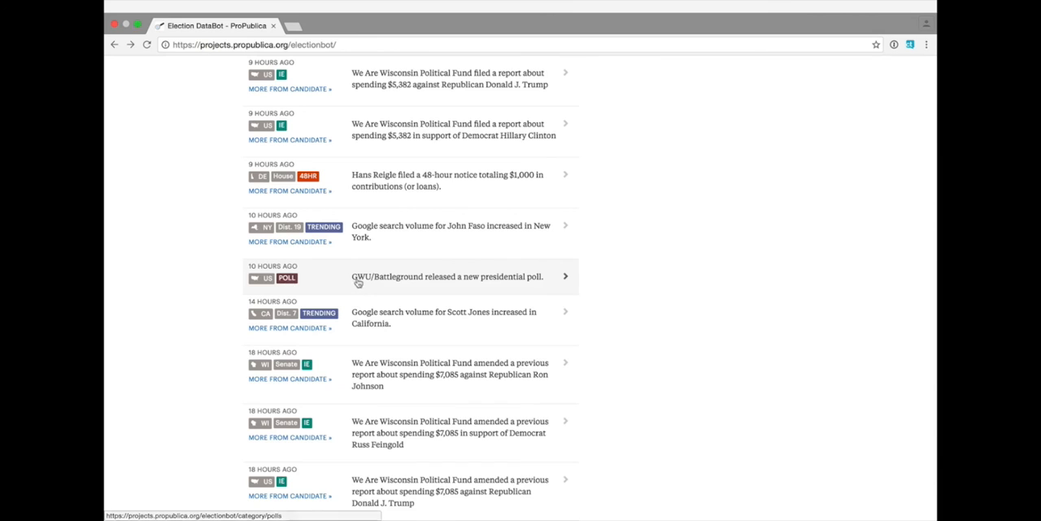